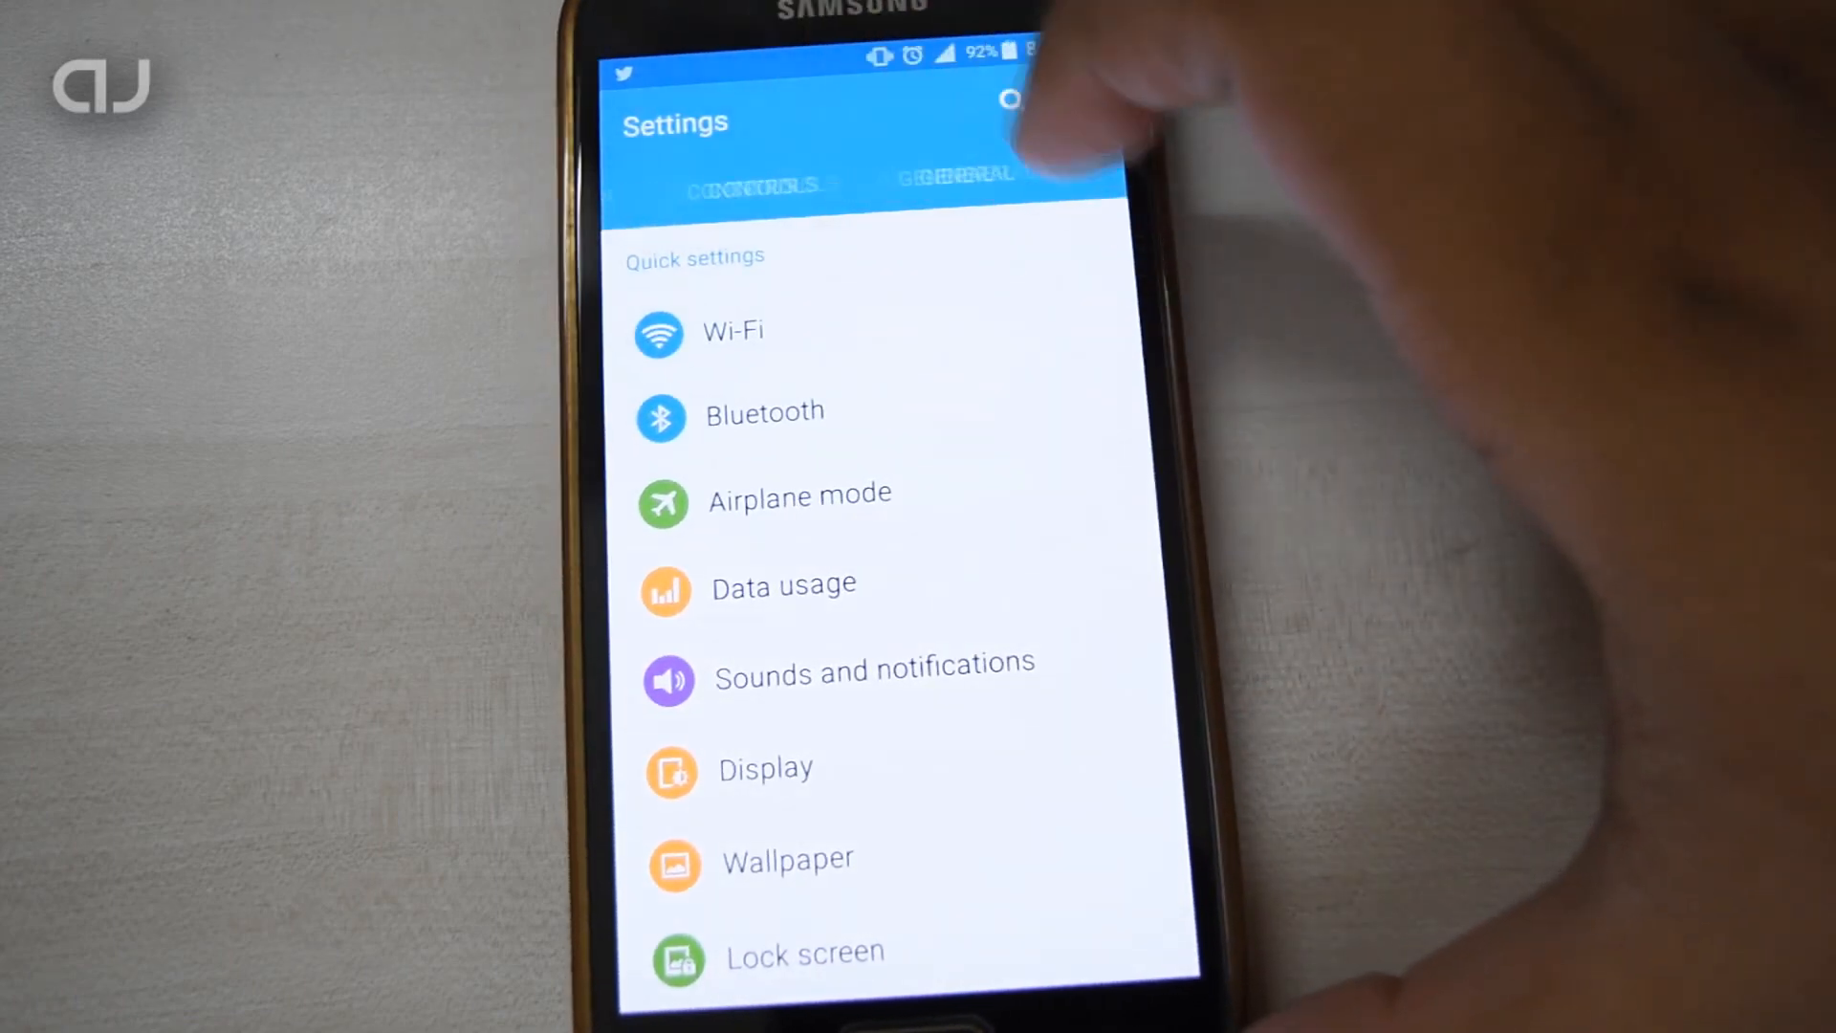
# Step: Show the mm root folder and view details of the 4.63 MB SuperSU beta ZIP
pyautogui.click(867, 185)
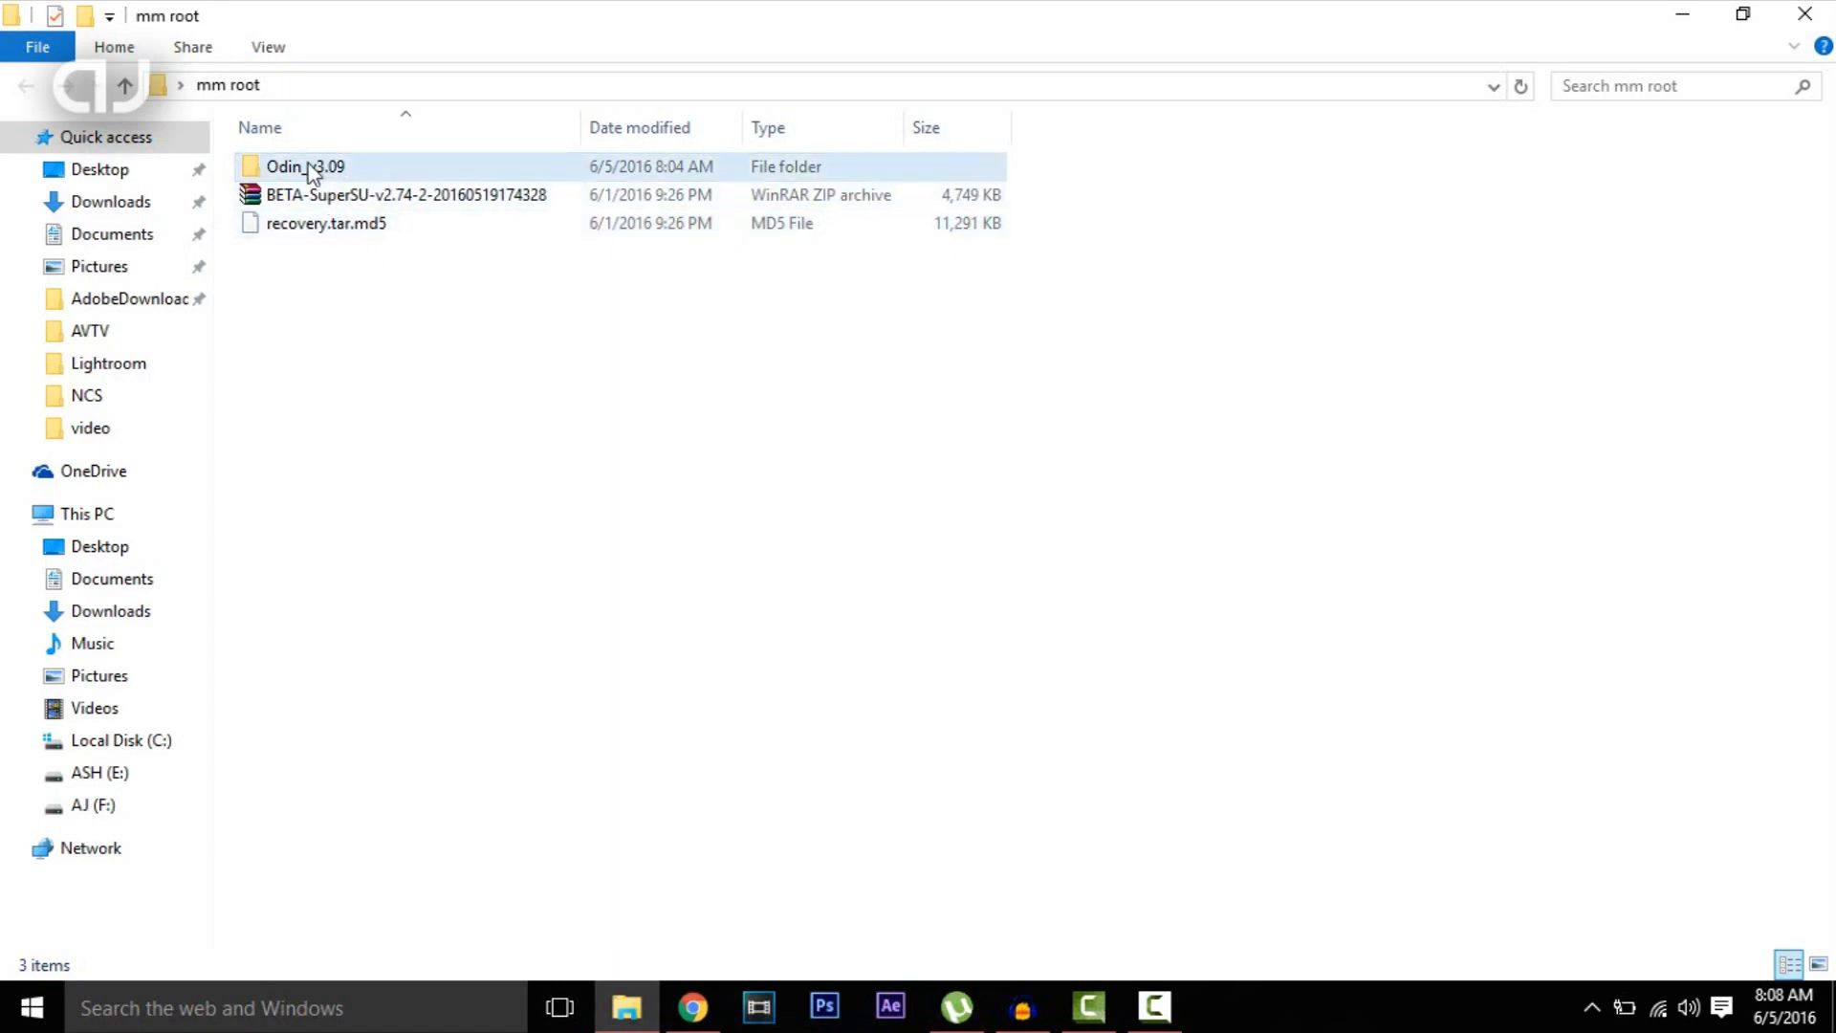
pyautogui.moveTo(334, 181)
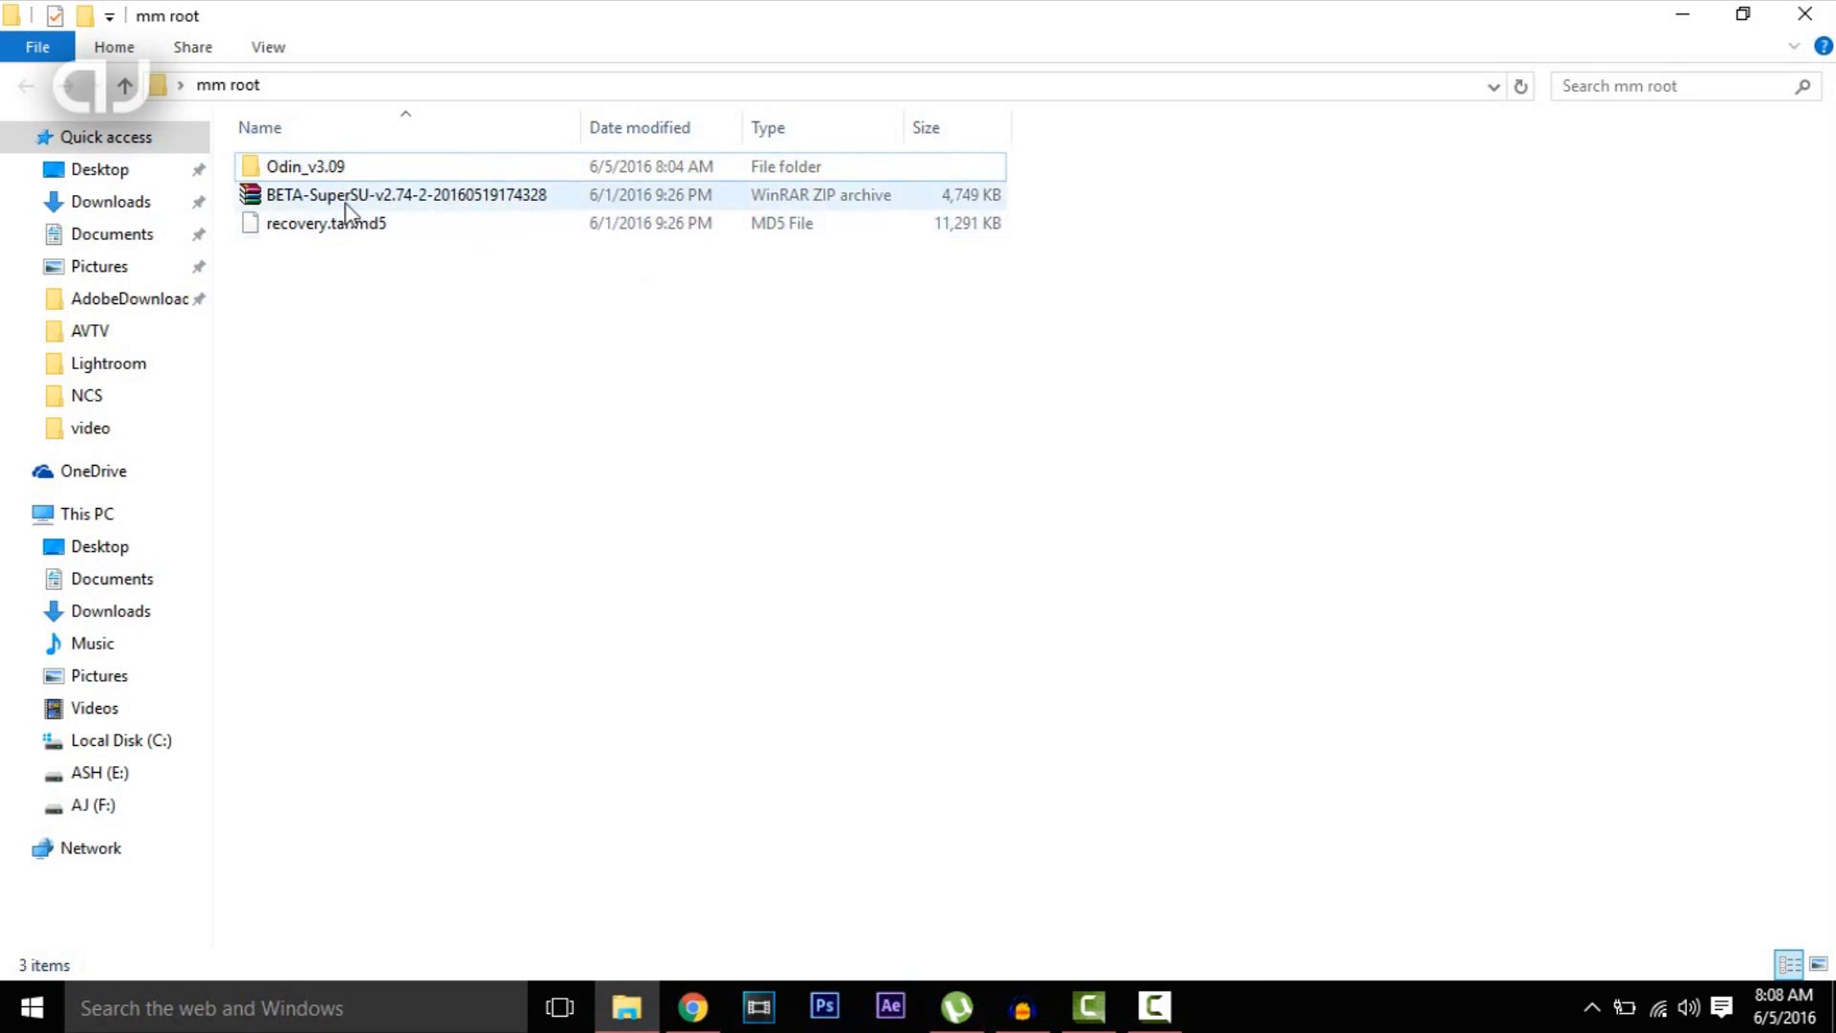
pyautogui.moveTo(364, 205)
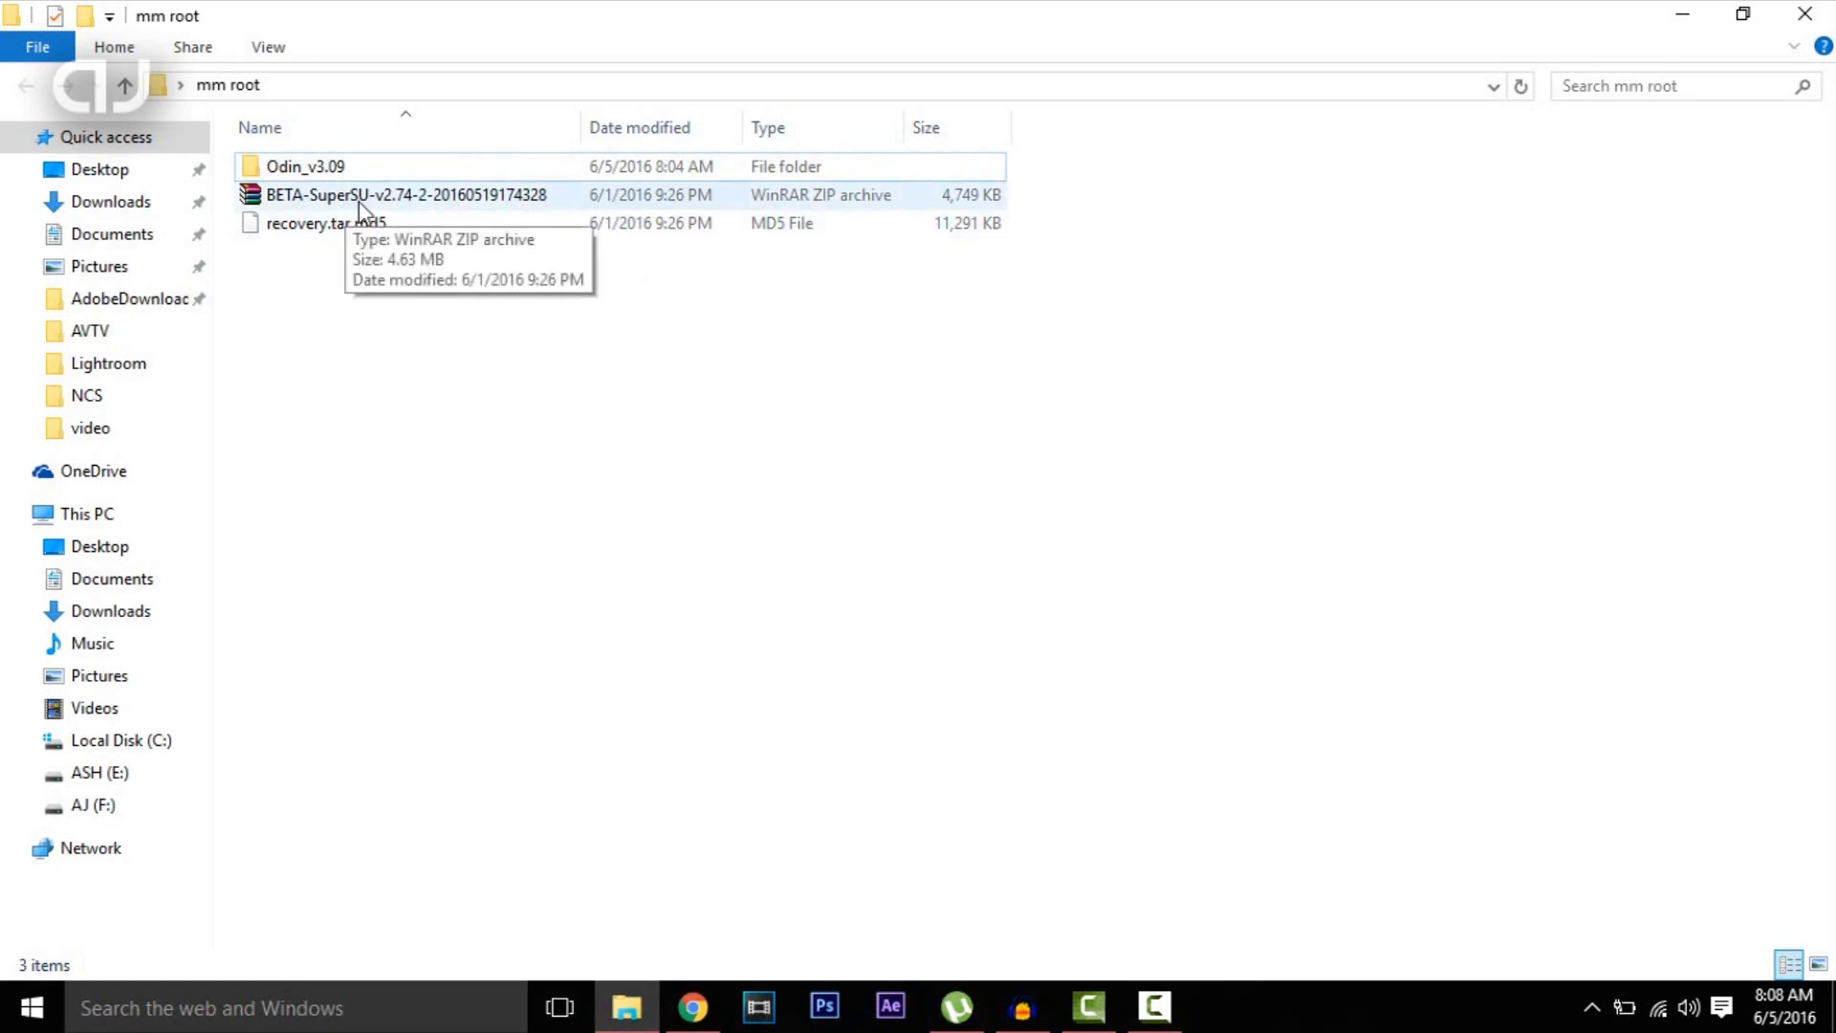